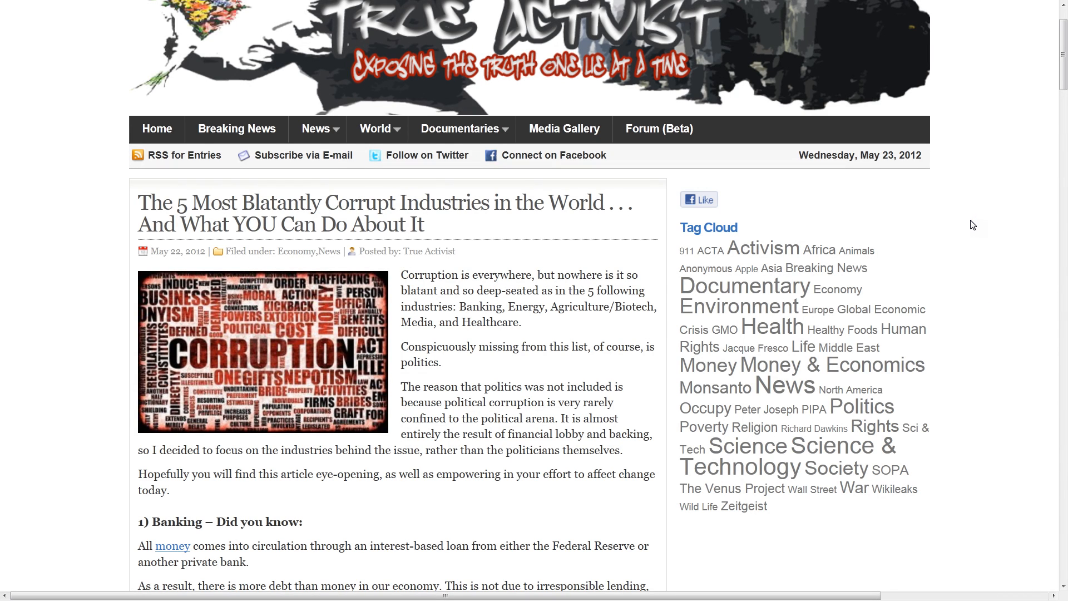
scroll(down, 3)
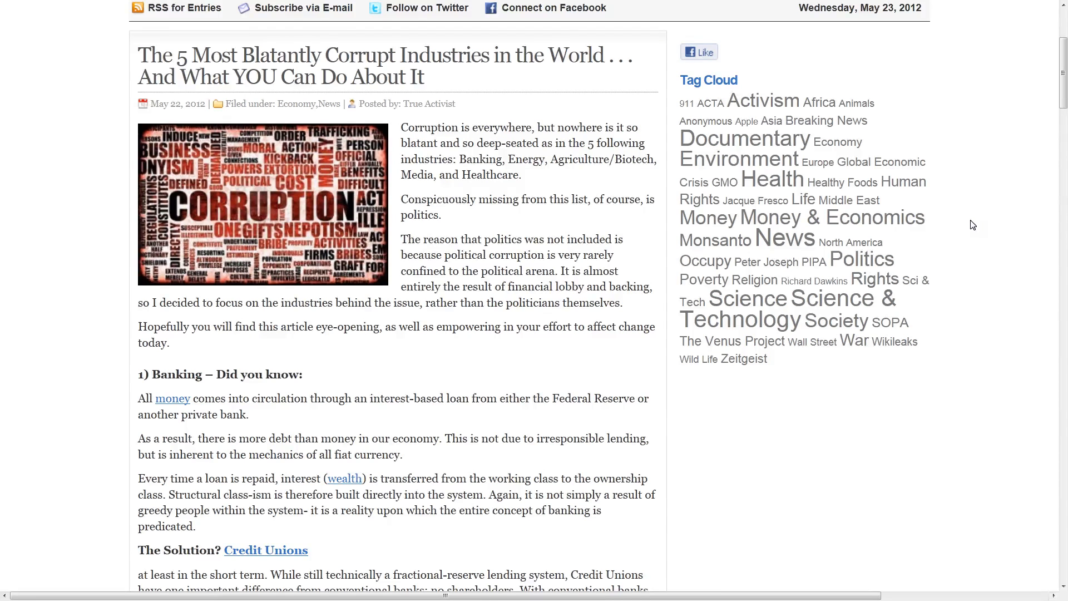
scroll(down, 3)
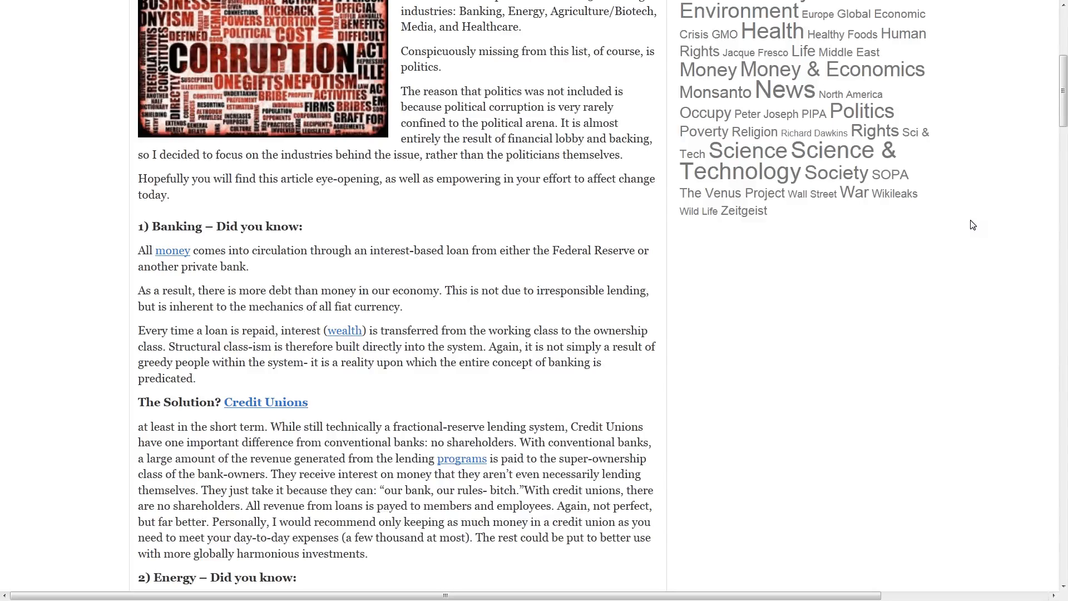
scroll(down, 3)
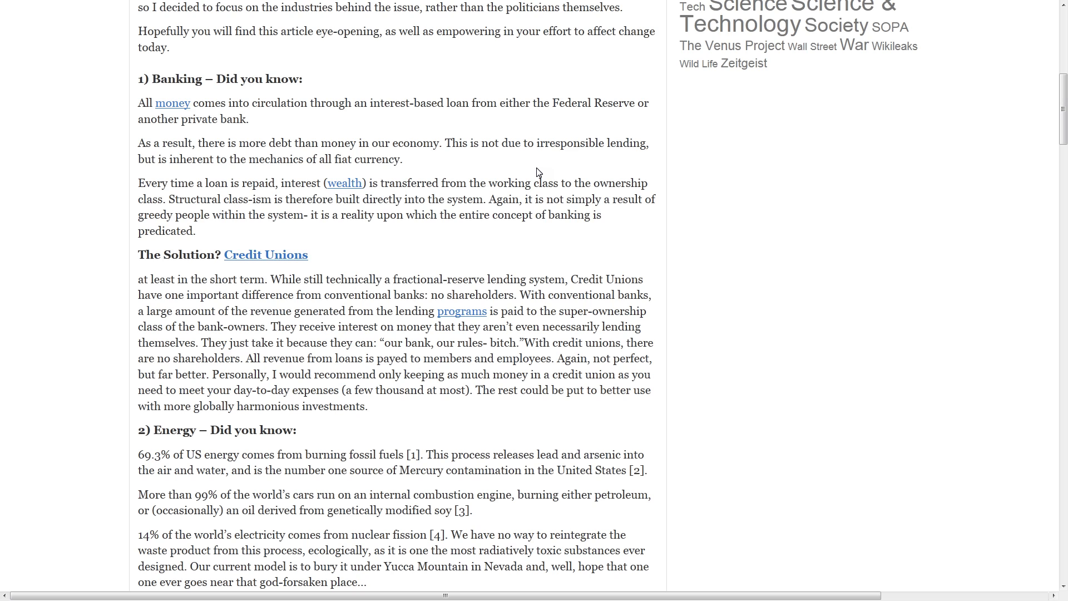
mouse_move(700, 143)
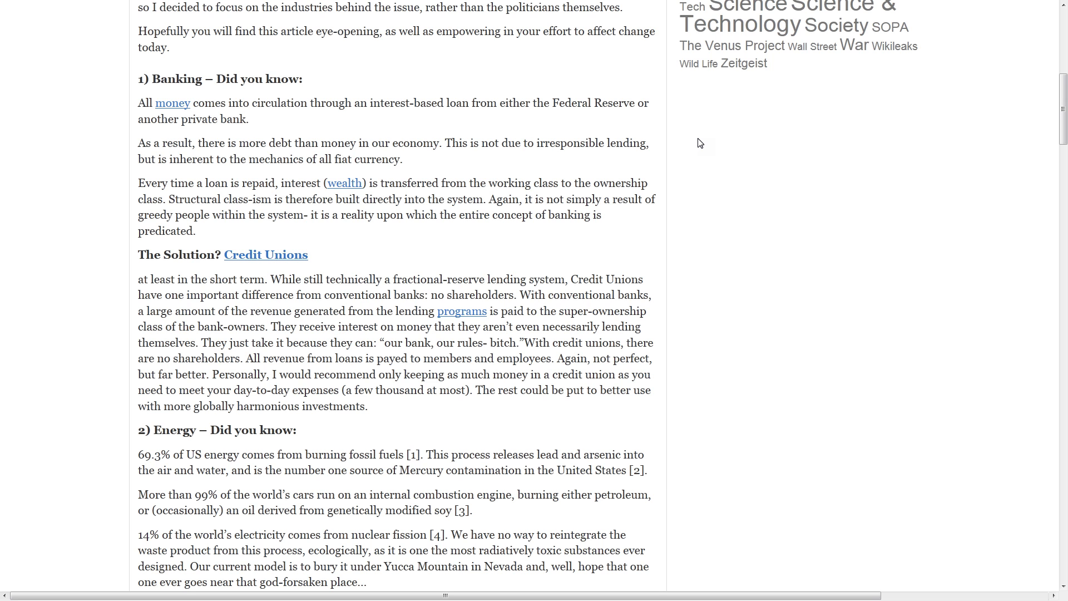
scroll(down, 3)
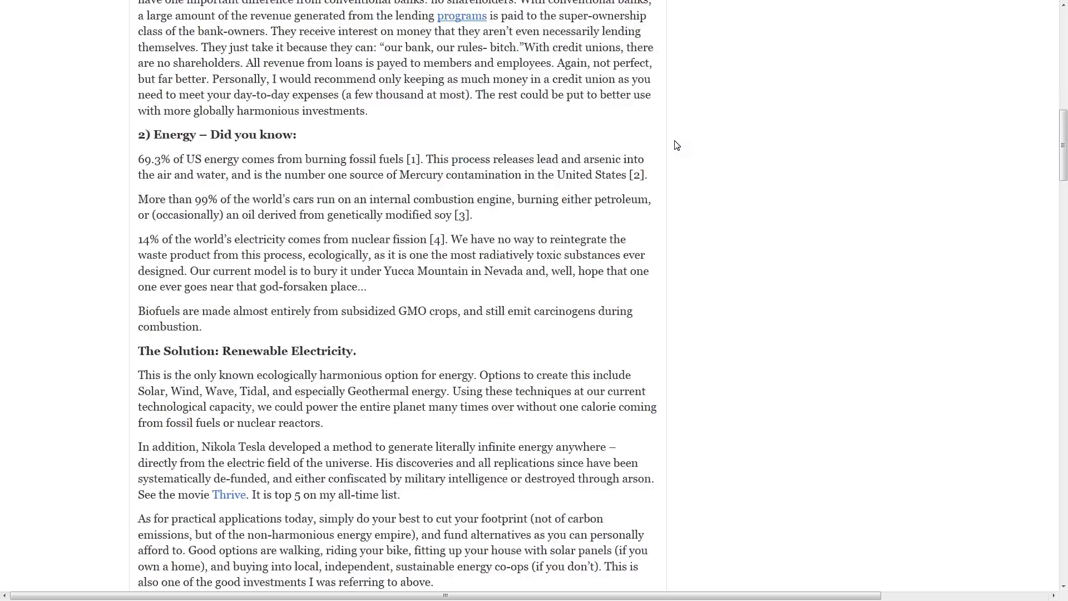
scroll(up, 3)
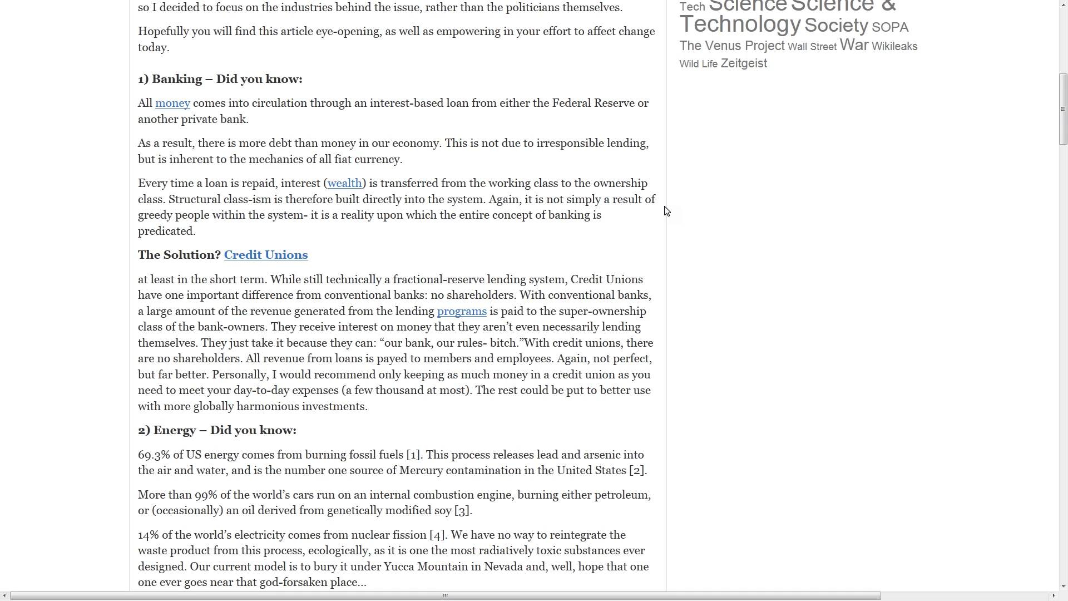
mouse_move(708, 299)
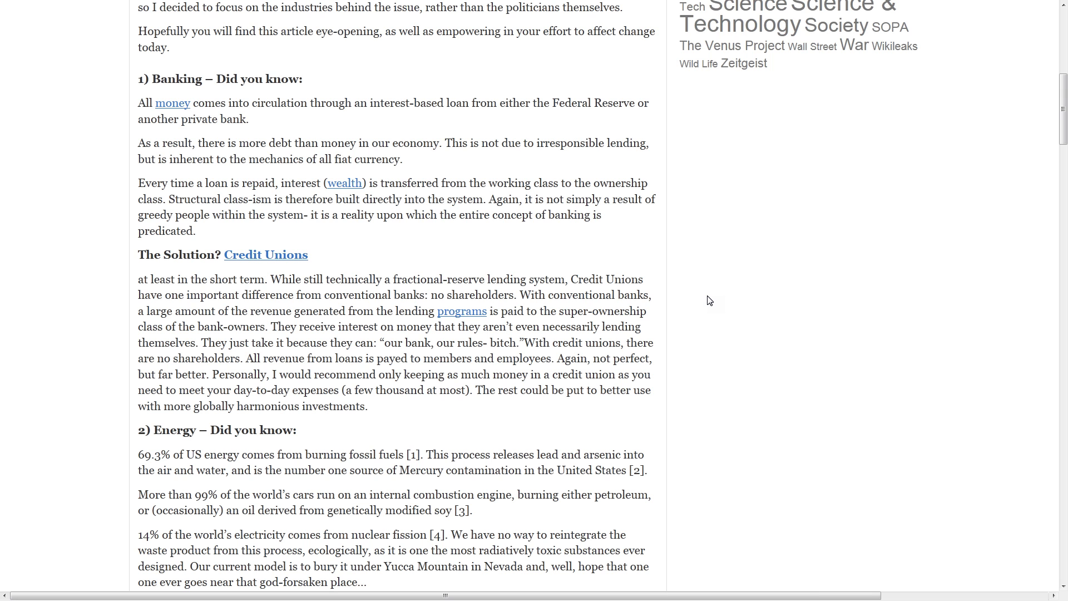
scroll(down, 3)
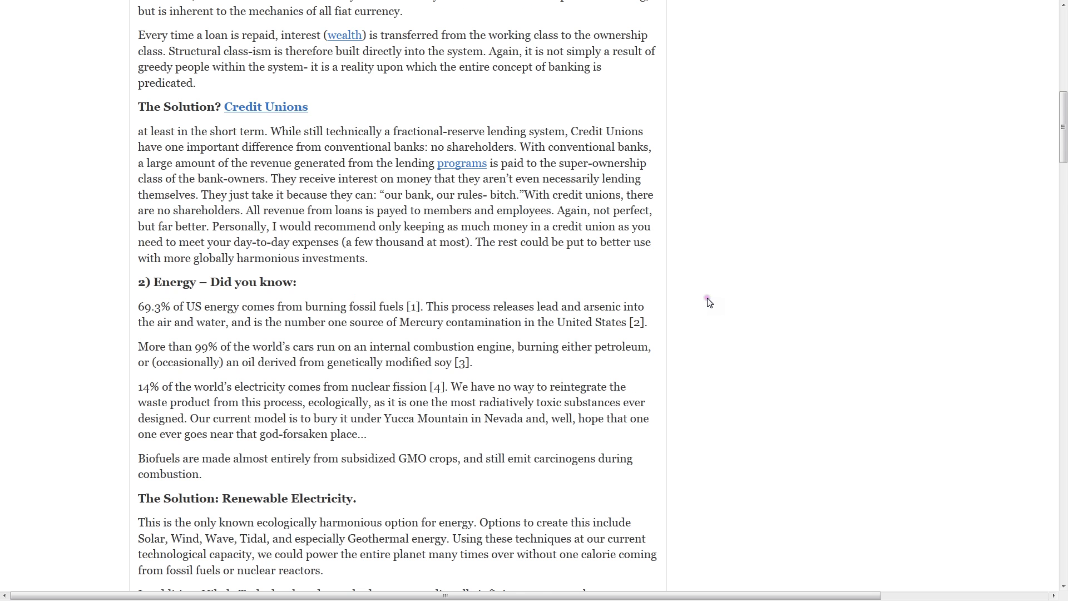
scroll(down, 3)
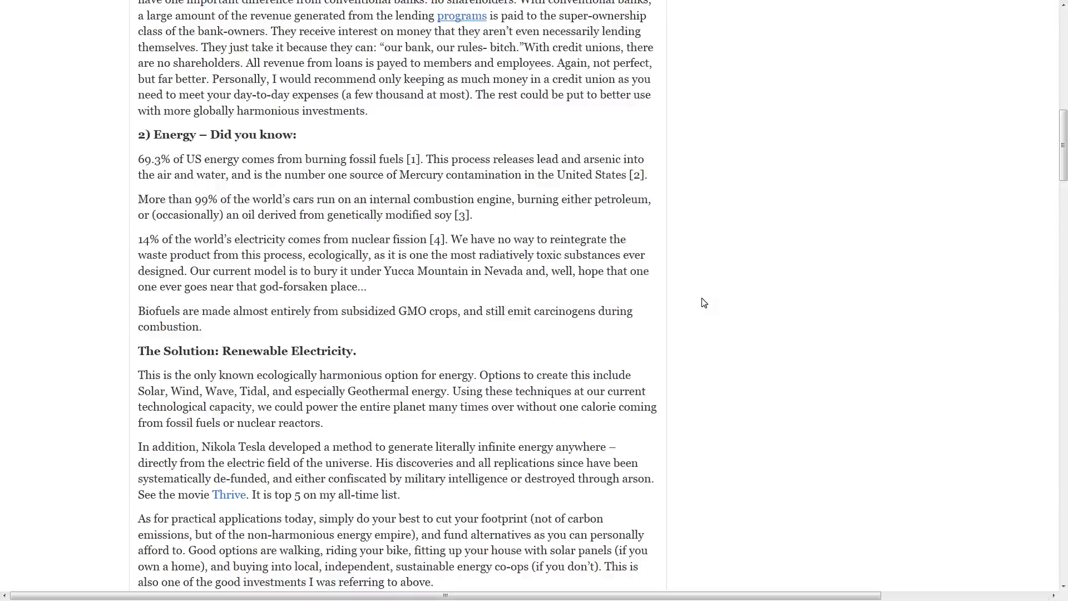
scroll(down, 3)
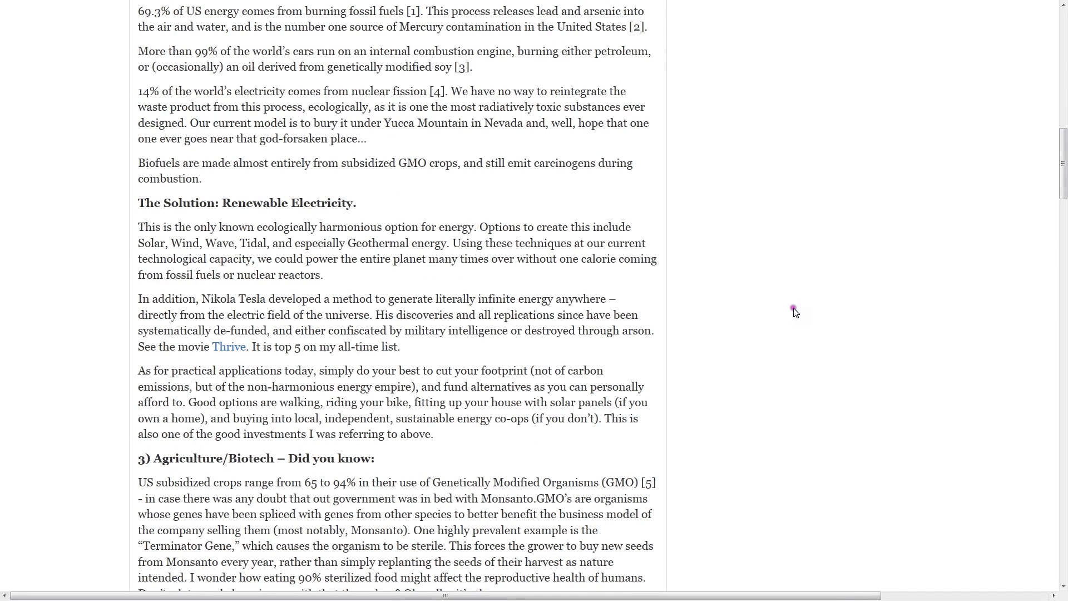
mouse_move(795, 312)
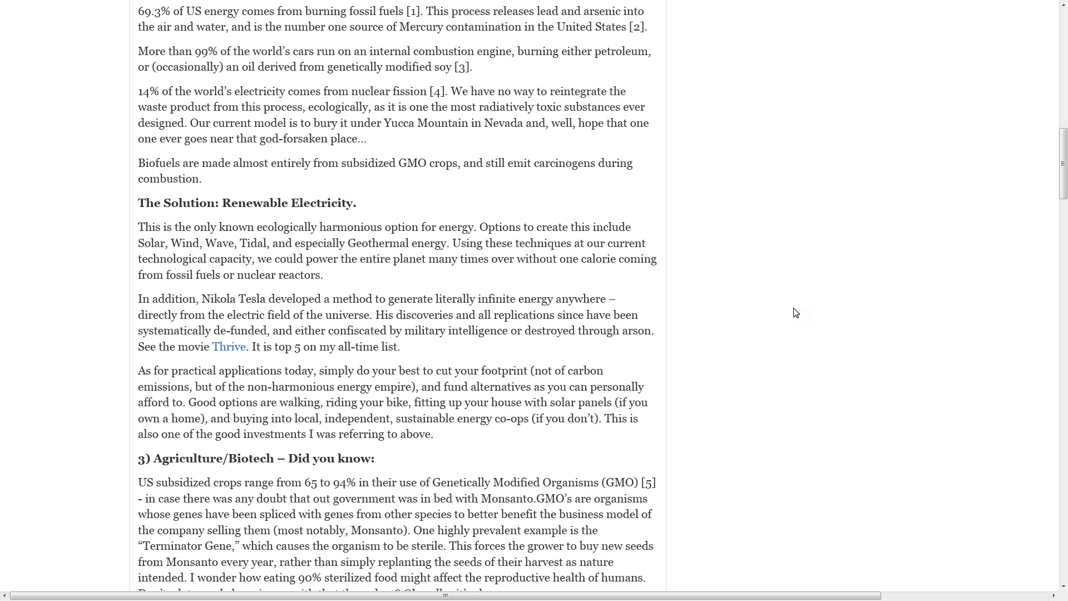
scroll(down, 3)
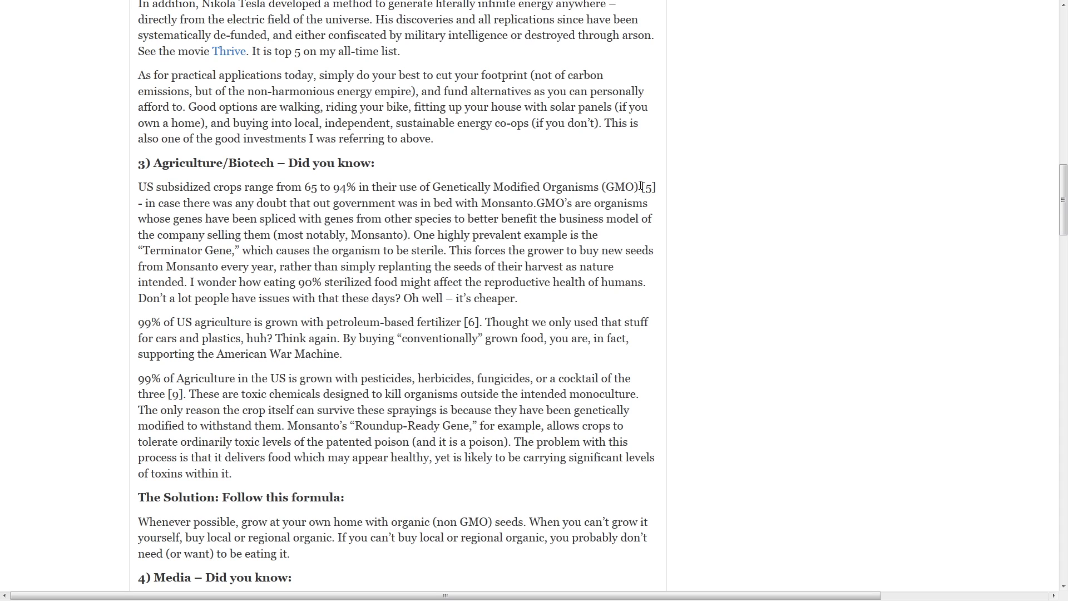
mouse_move(627, 163)
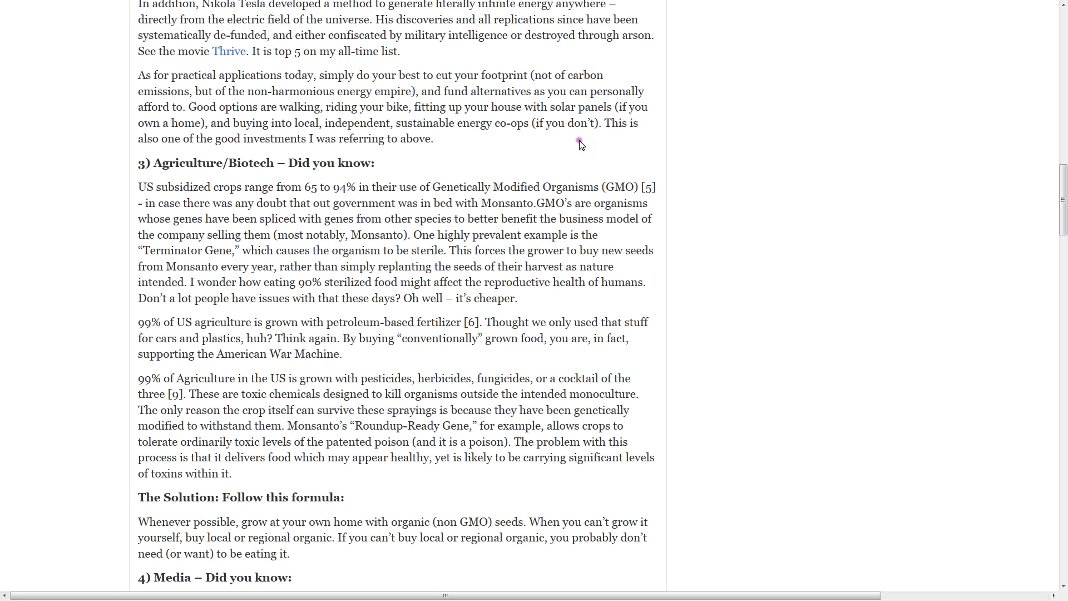
mouse_move(749, 175)
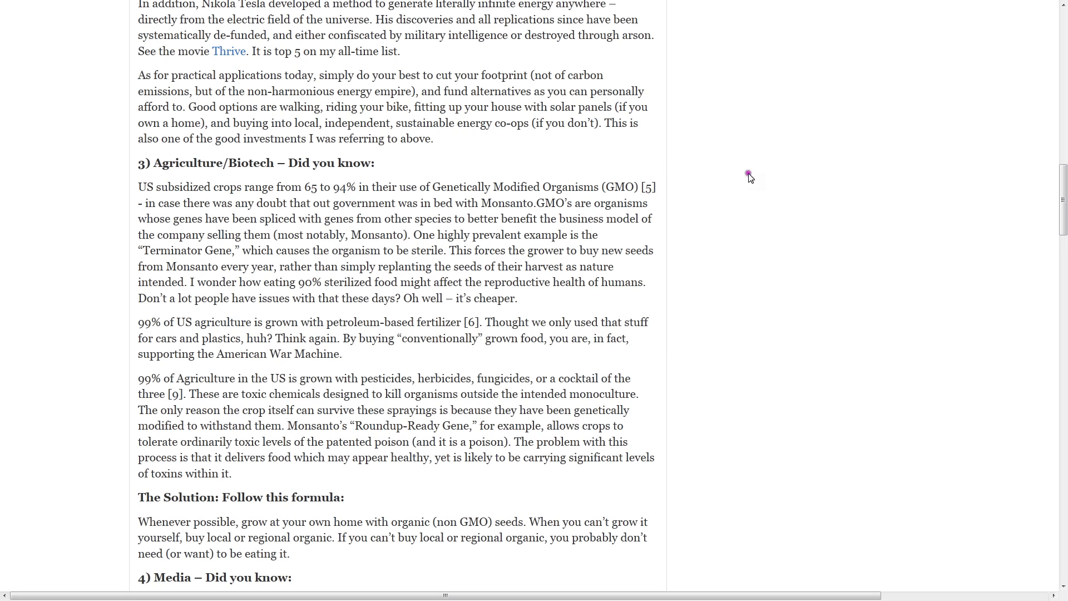
mouse_move(753, 189)
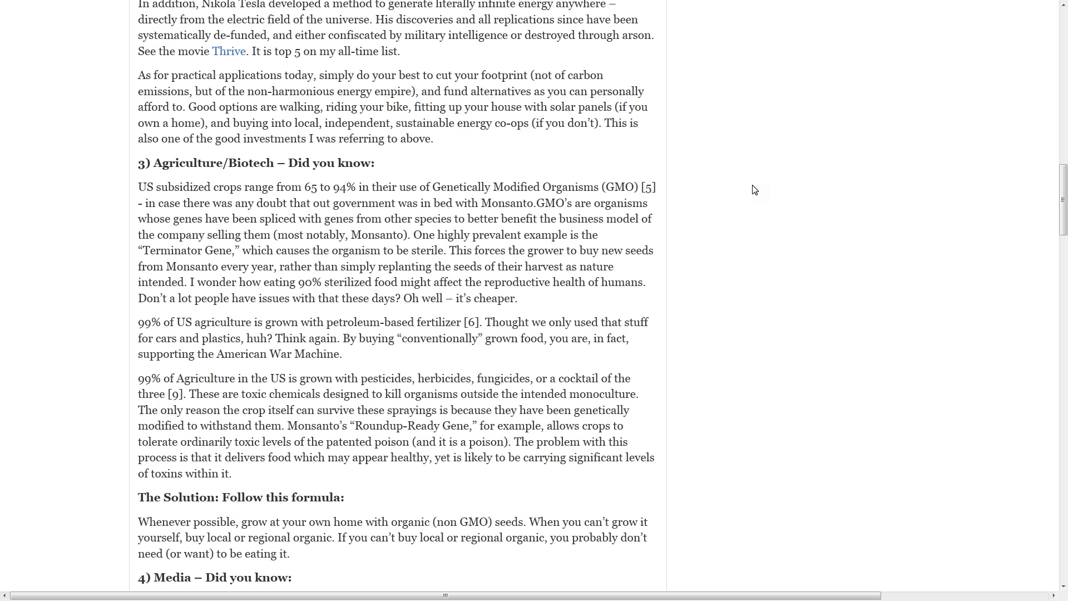
scroll(down, 3)
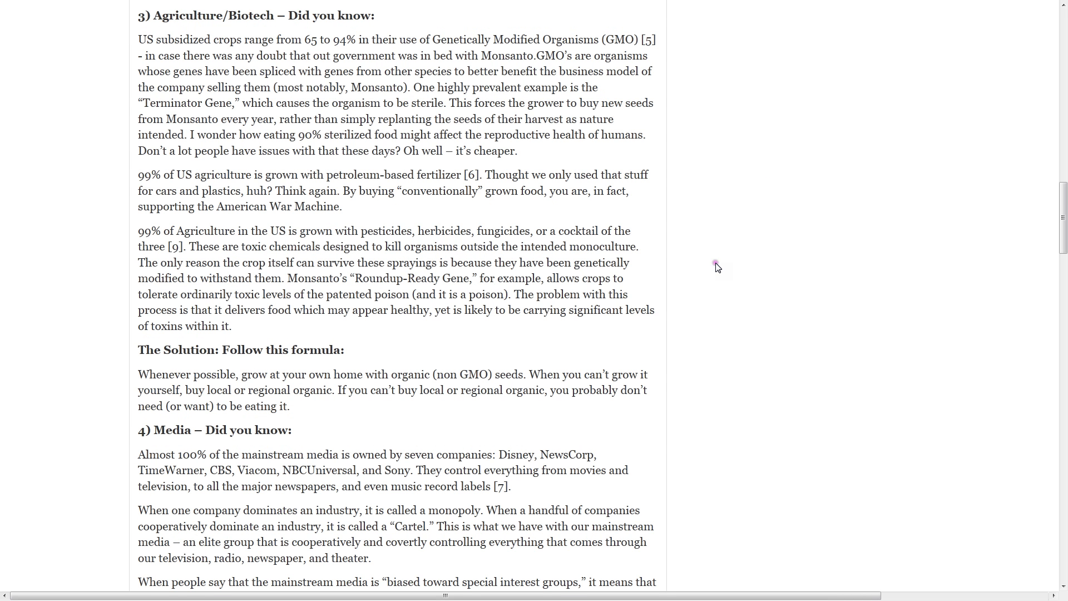
mouse_move(717, 267)
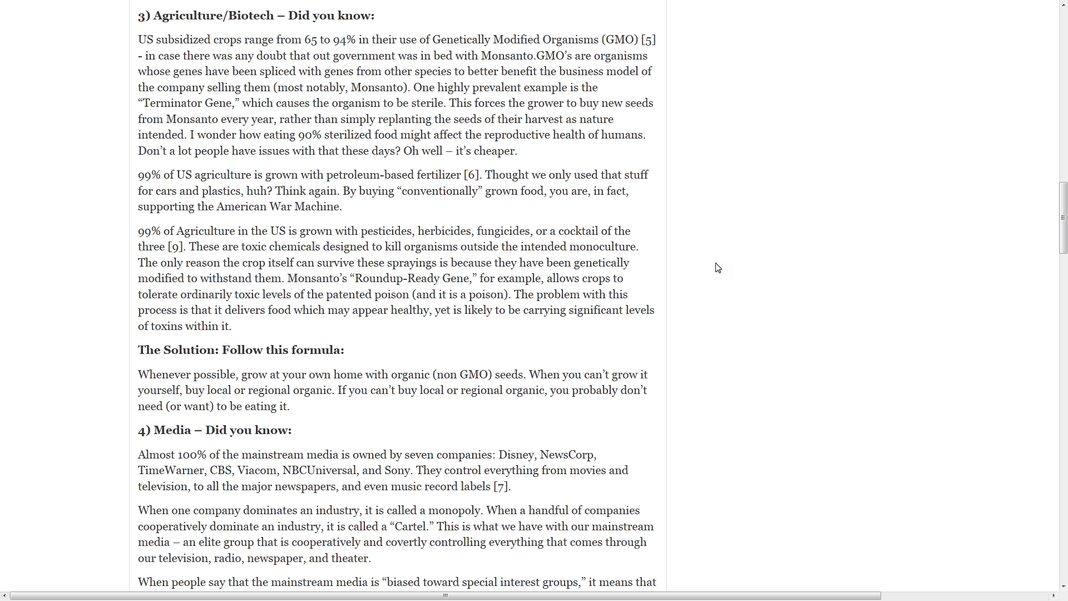
scroll(down, 3)
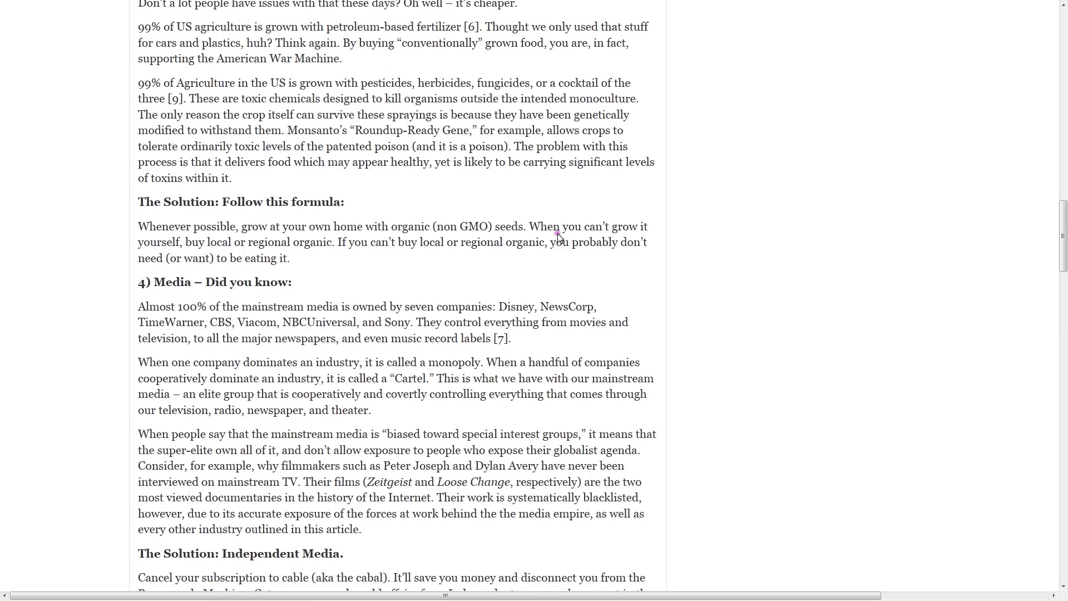
mouse_move(767, 207)
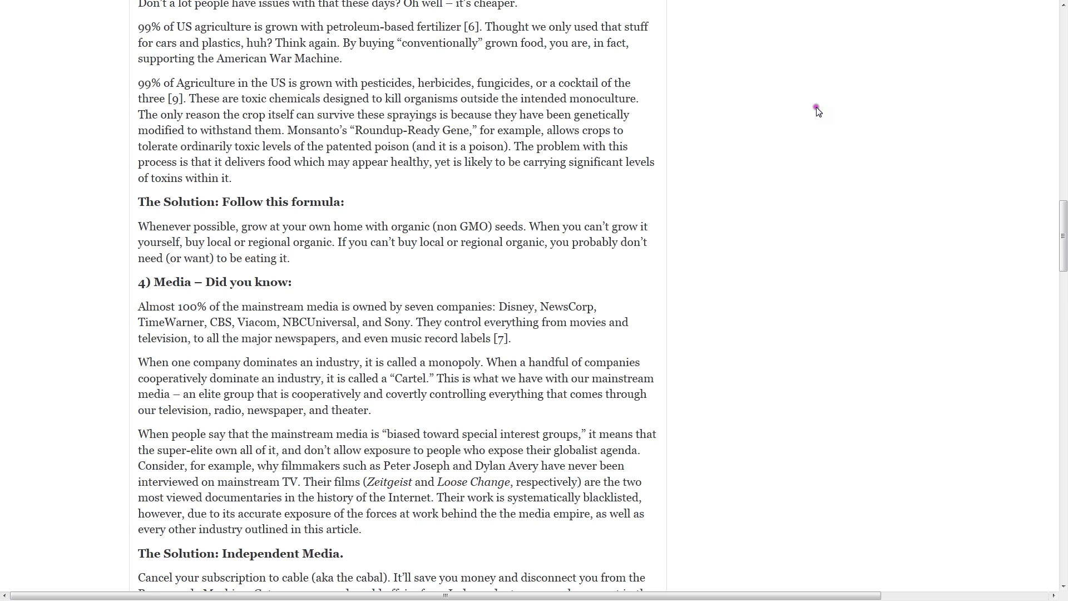
scroll(down, 3)
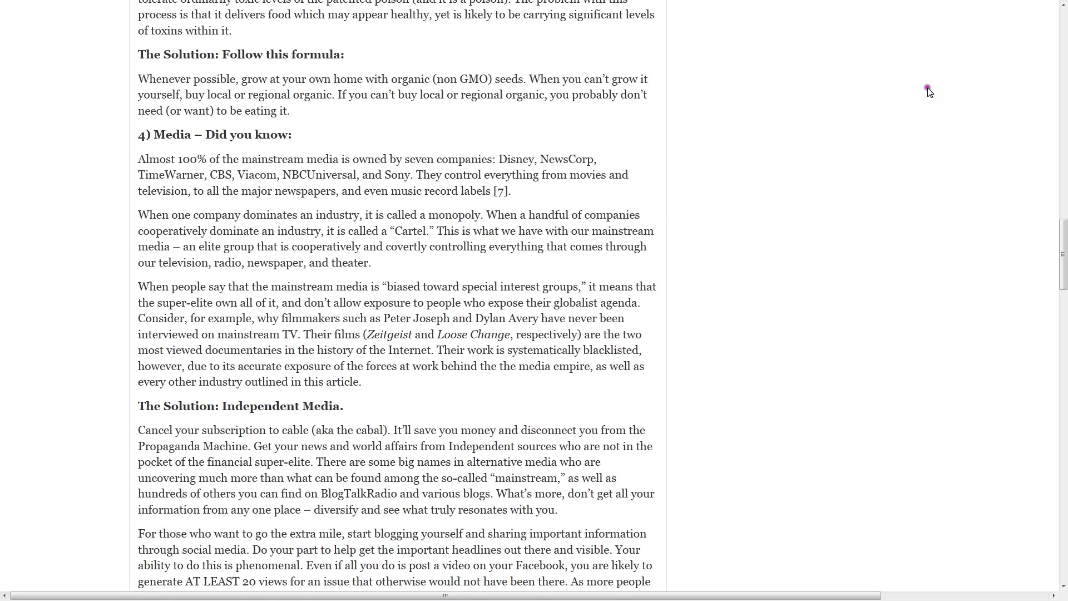
mouse_move(929, 92)
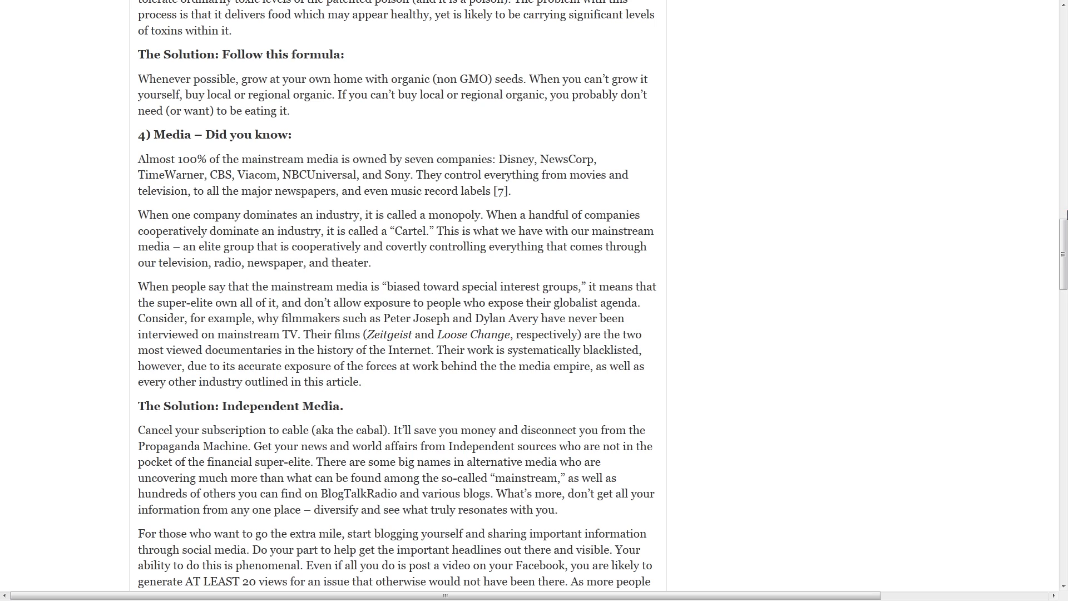
mouse_move(828, 143)
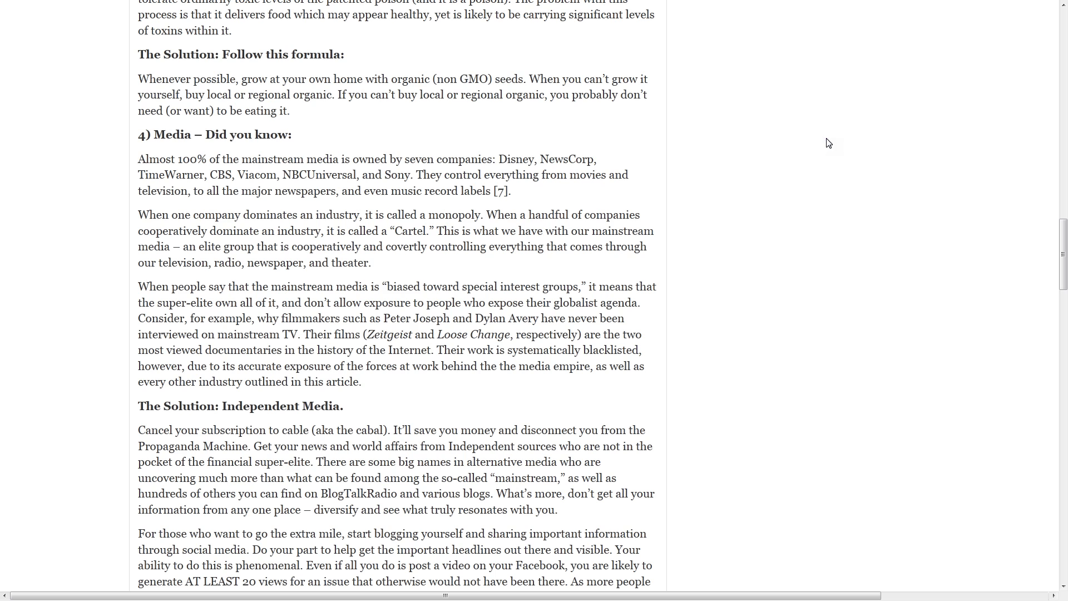
scroll(down, 3)
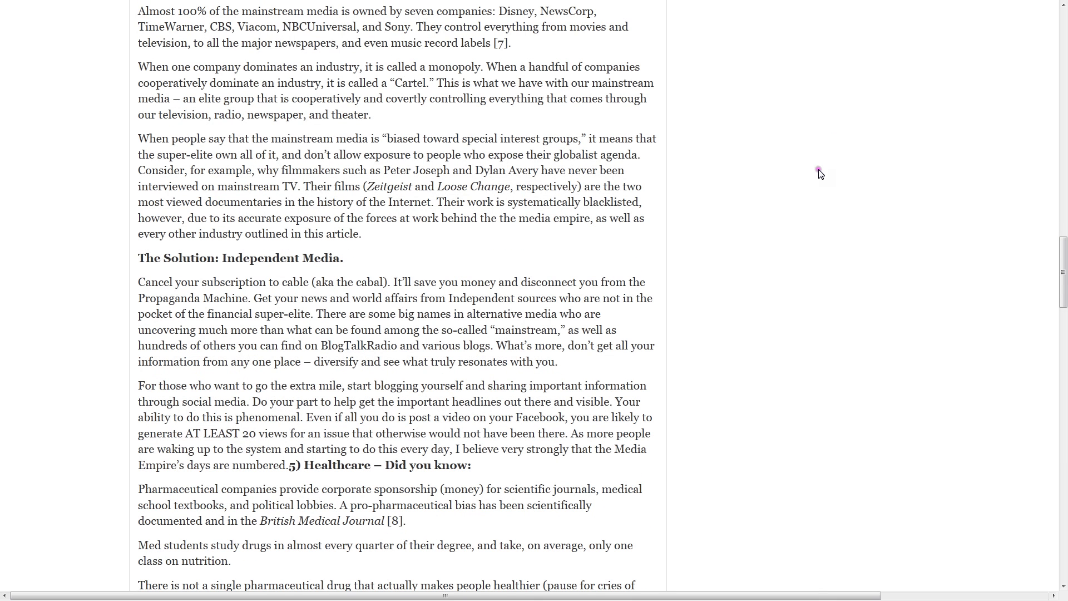
mouse_move(790, 212)
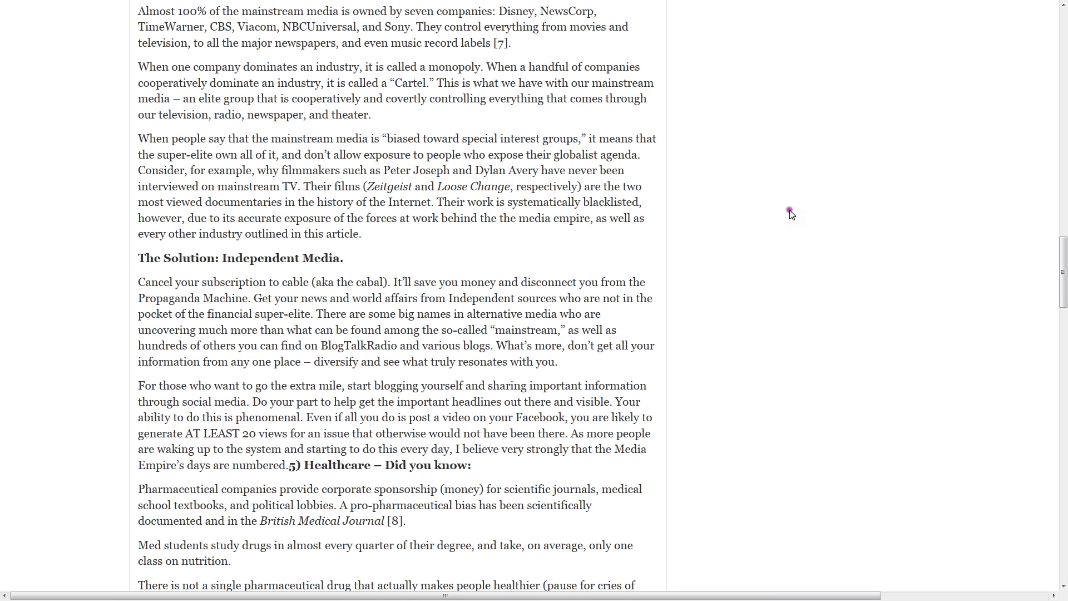
mouse_move(780, 230)
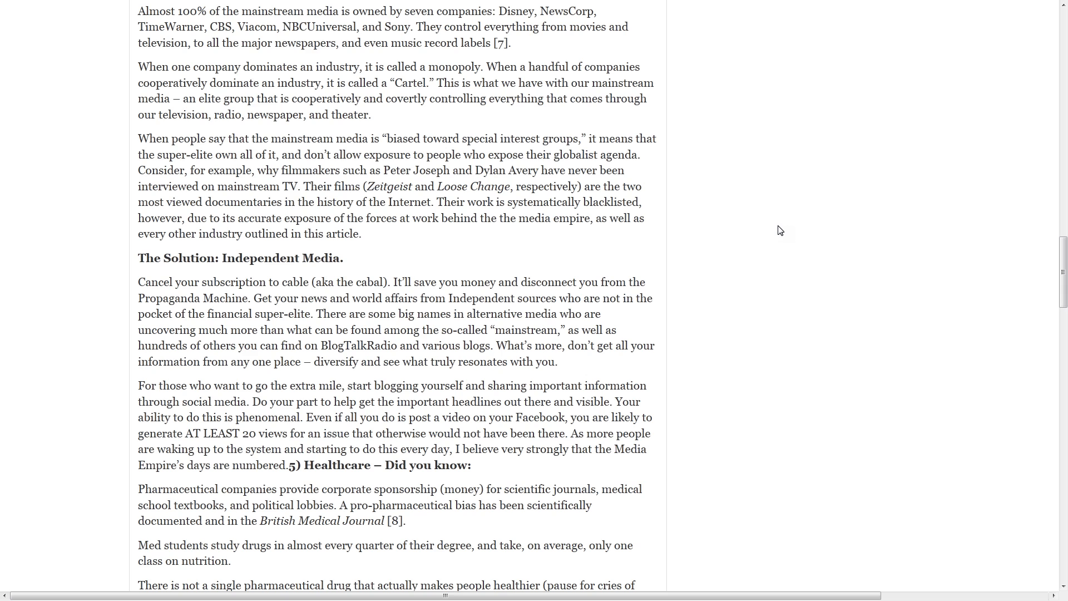
mouse_move(770, 240)
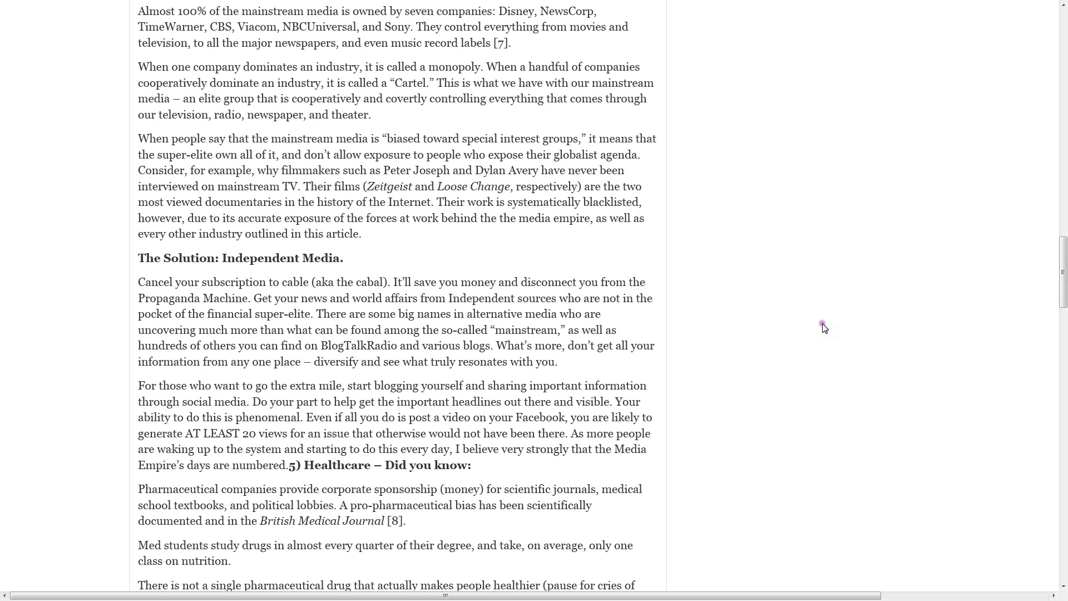
mouse_move(824, 328)
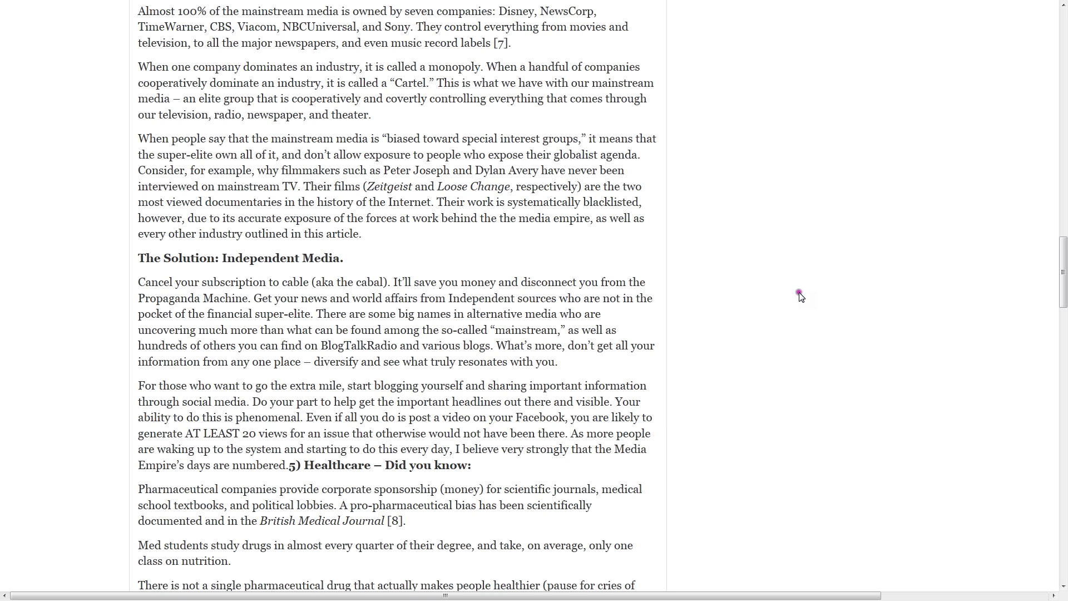
scroll(down, 3)
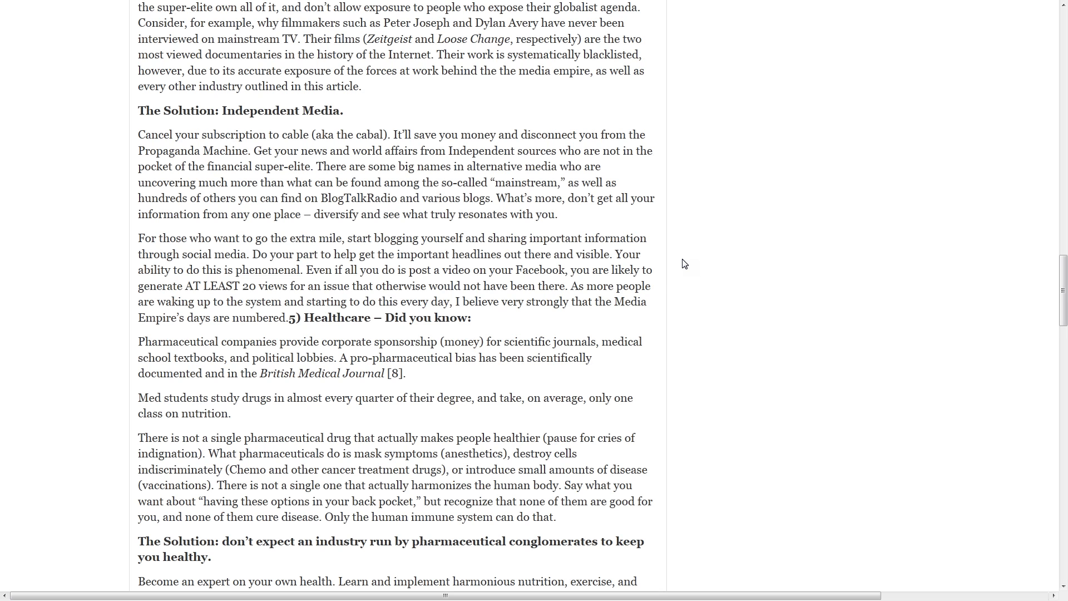
scroll(down, 3)
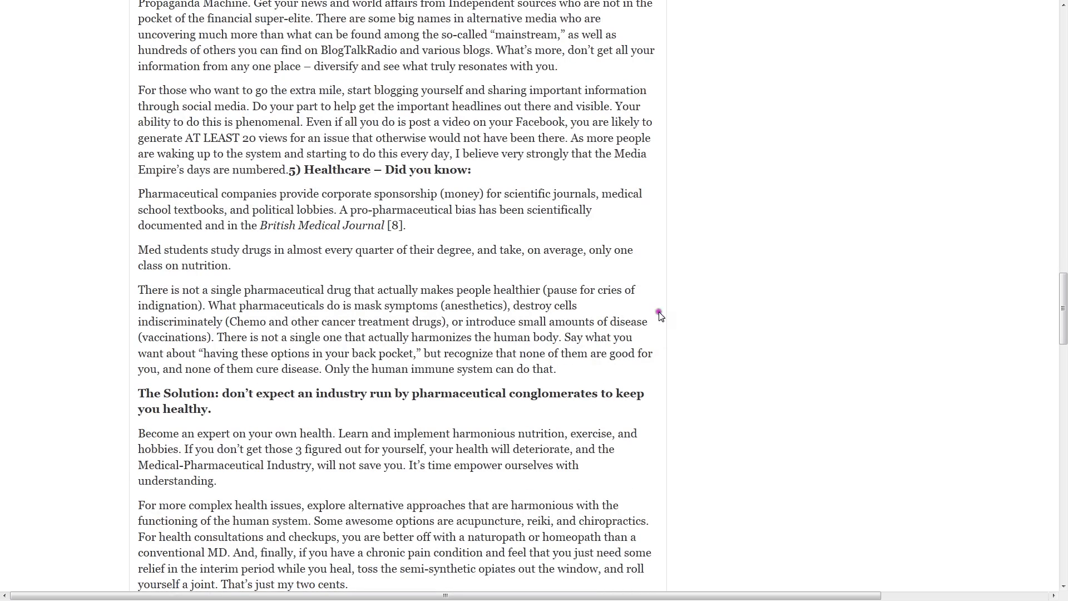
mouse_move(671, 258)
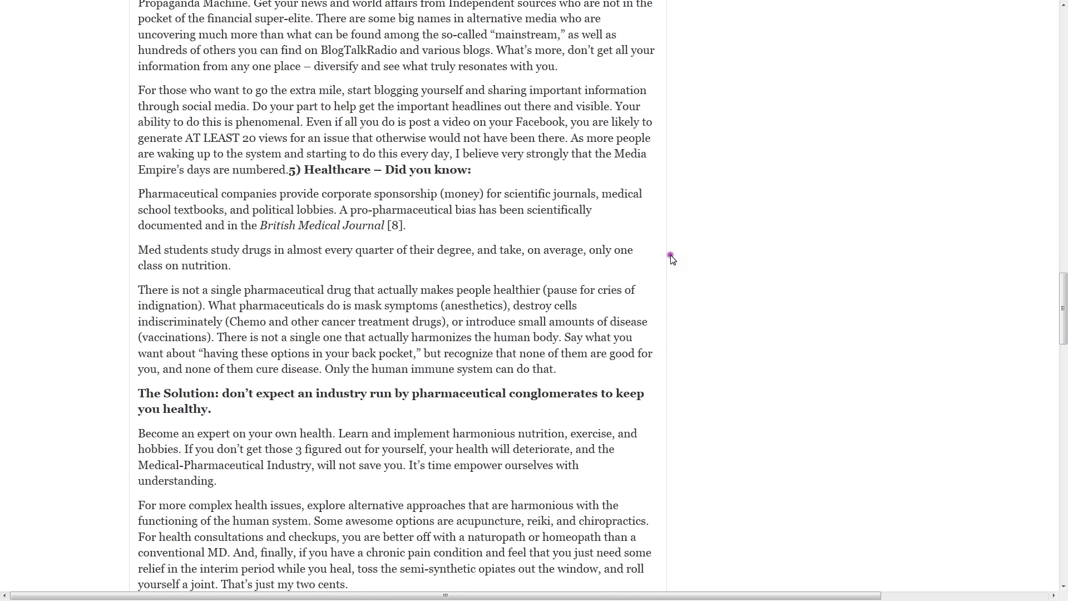
mouse_move(760, 279)
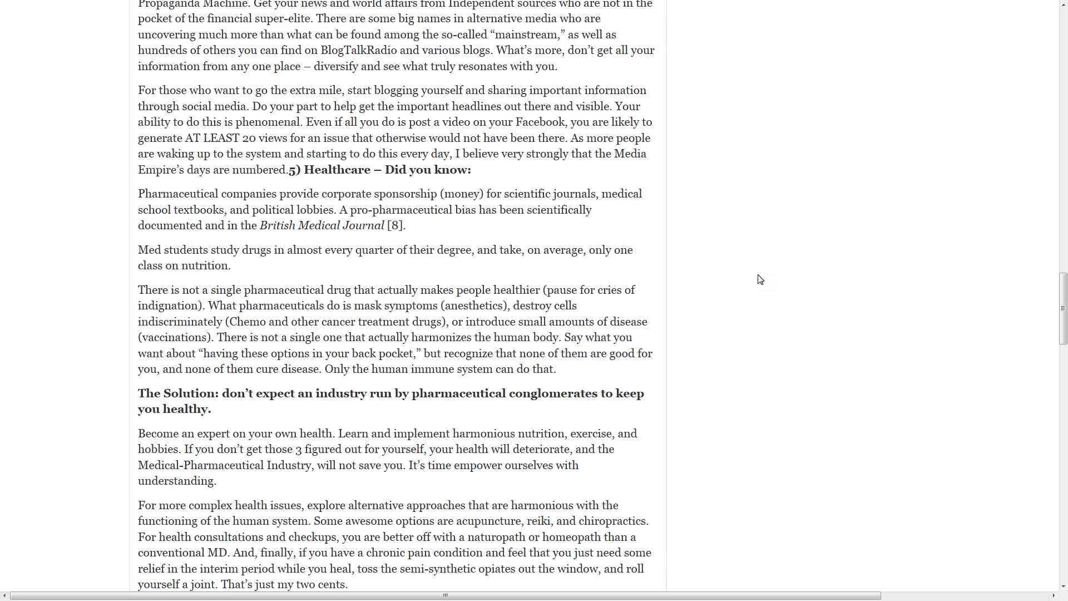
mouse_move(659, 357)
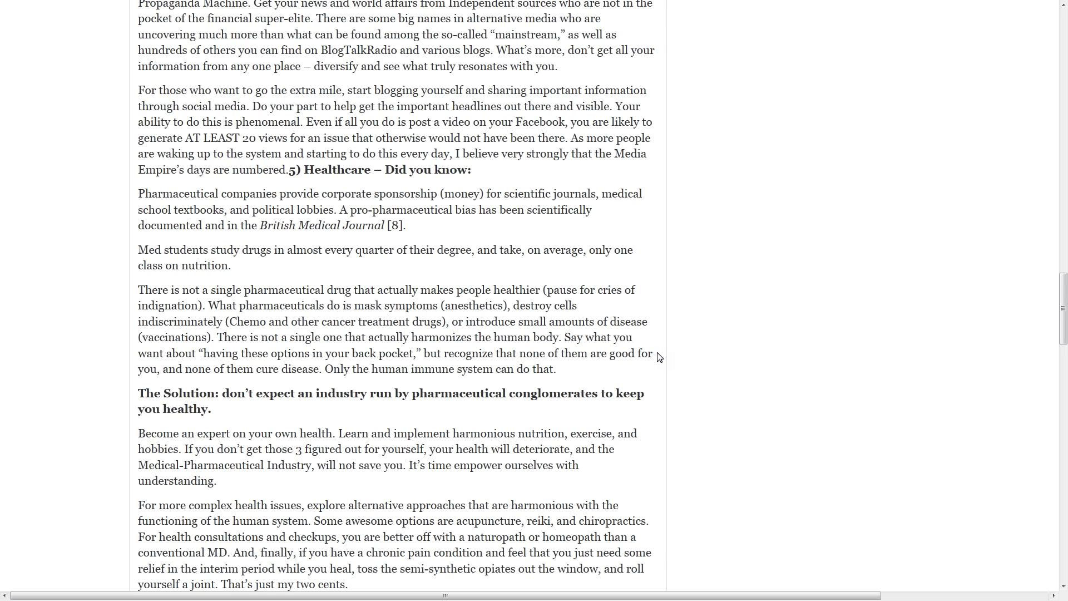
mouse_move(584, 337)
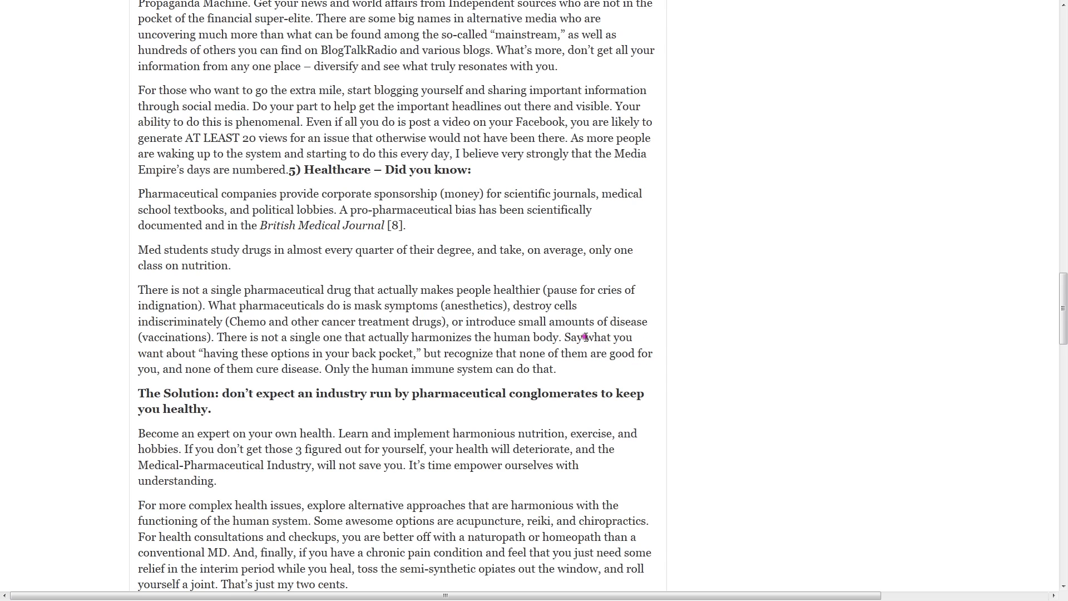
mouse_move(658, 353)
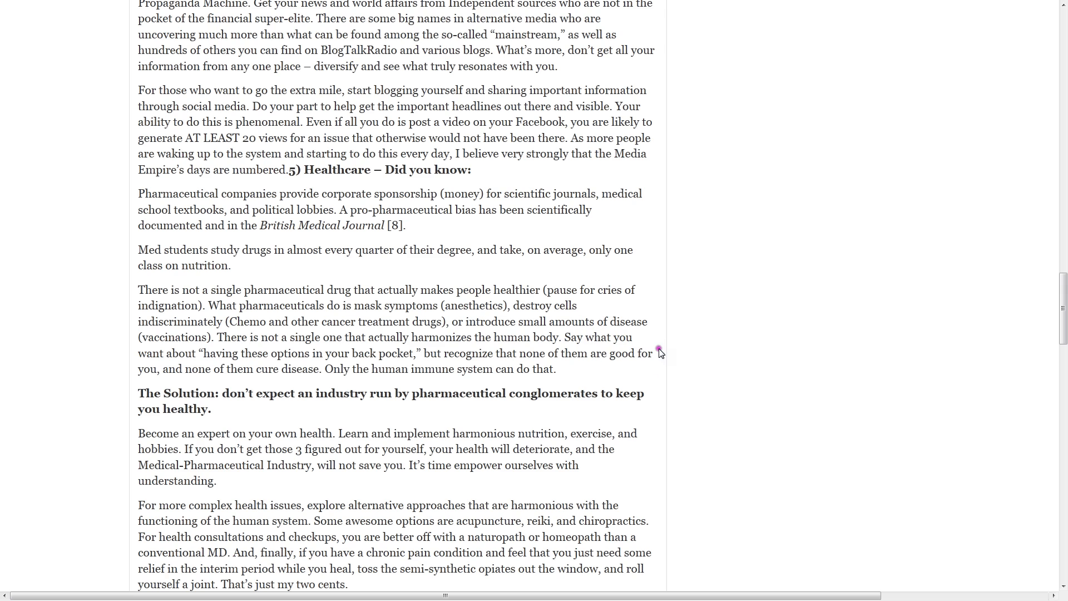
mouse_move(666, 349)
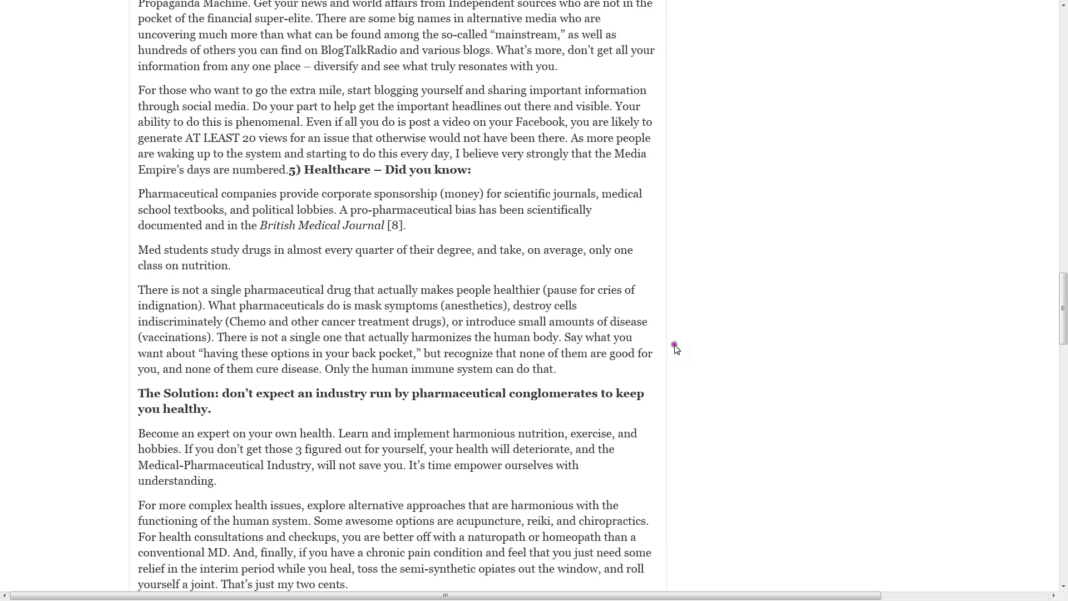
mouse_move(676, 349)
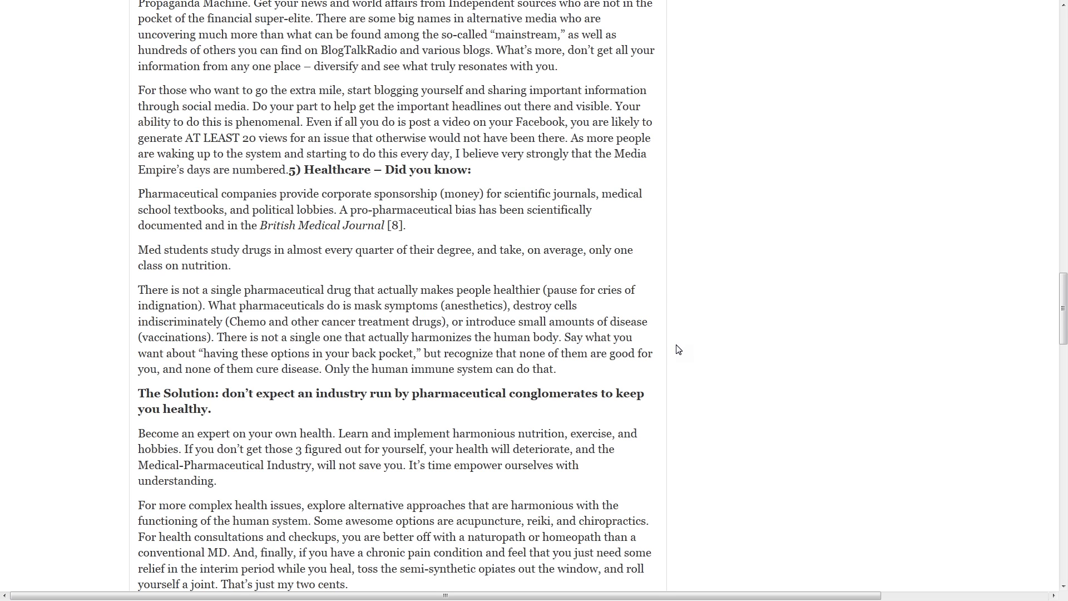
scroll(down, 3)
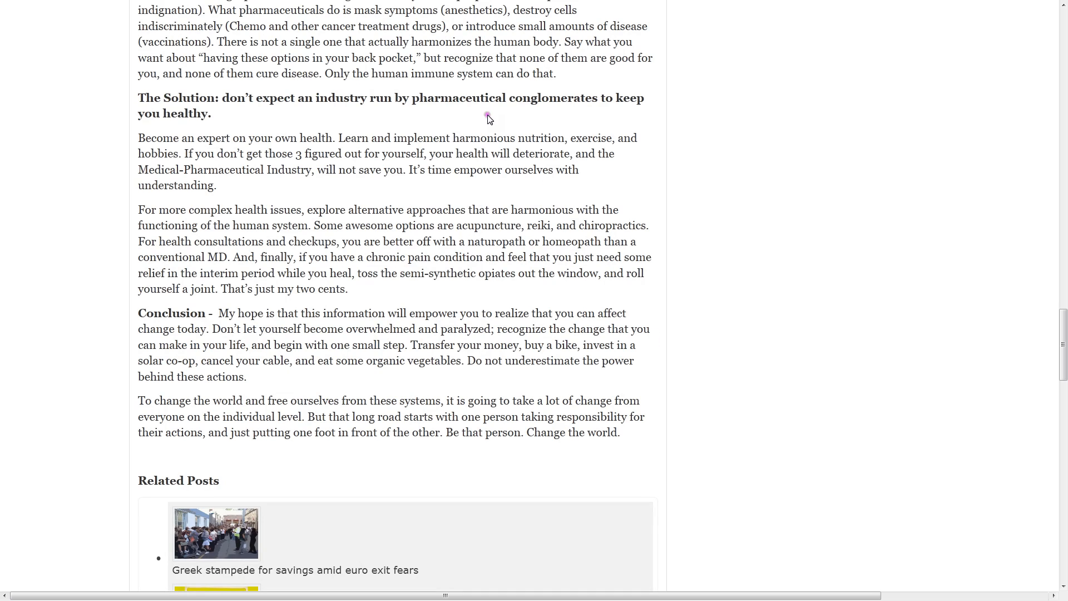
mouse_move(408, 110)
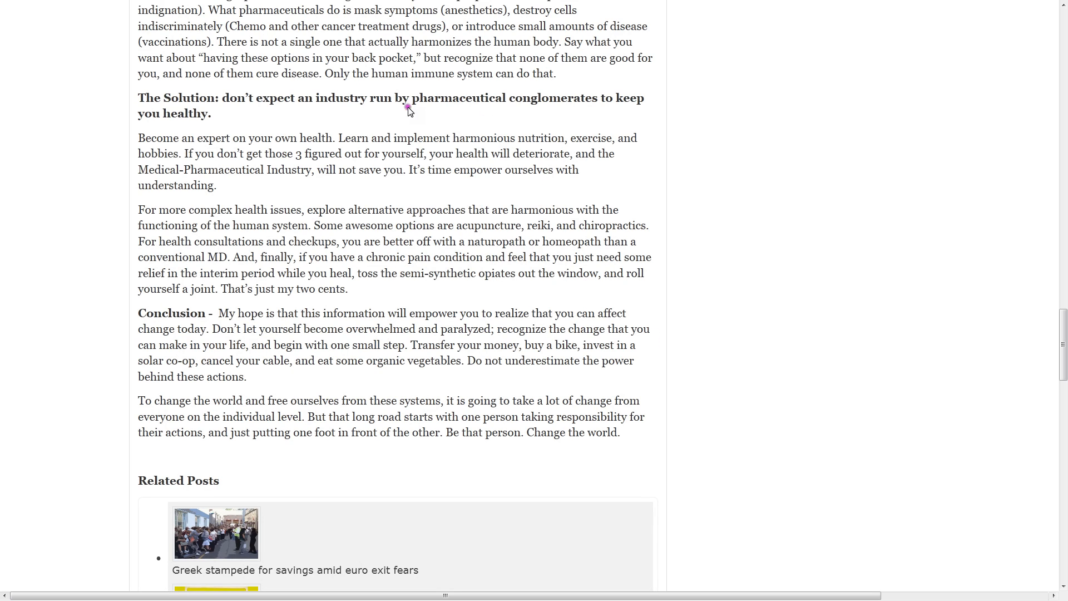
mouse_move(728, 186)
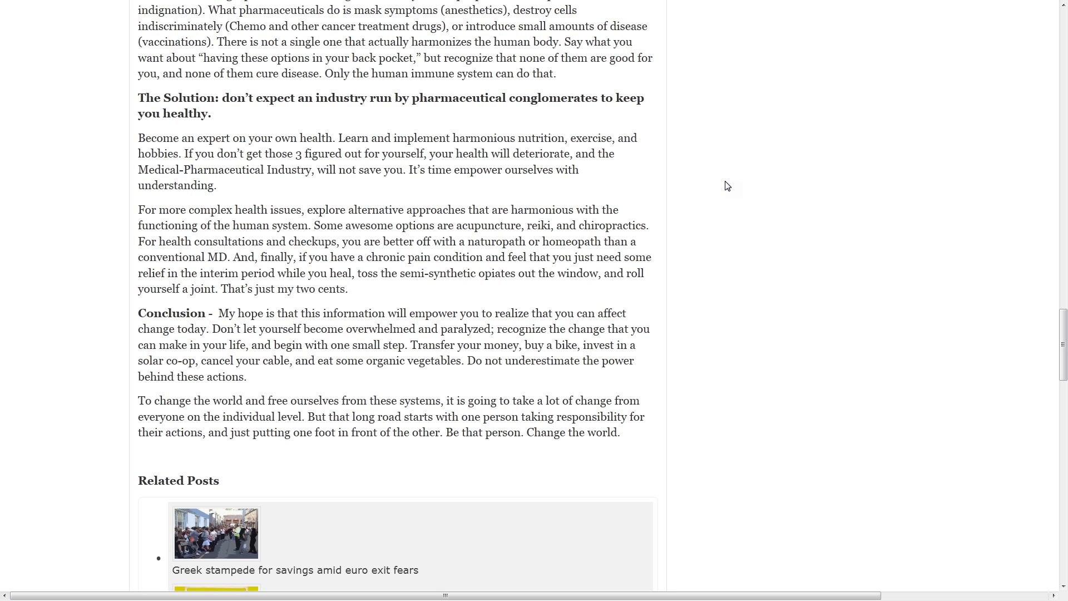
mouse_move(713, 172)
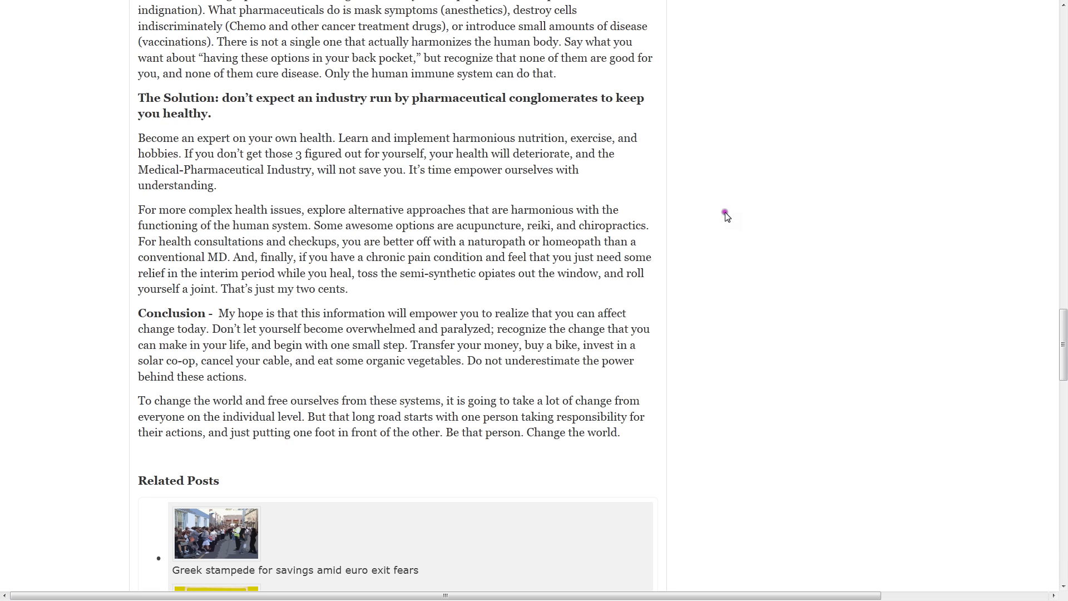
mouse_move(725, 249)
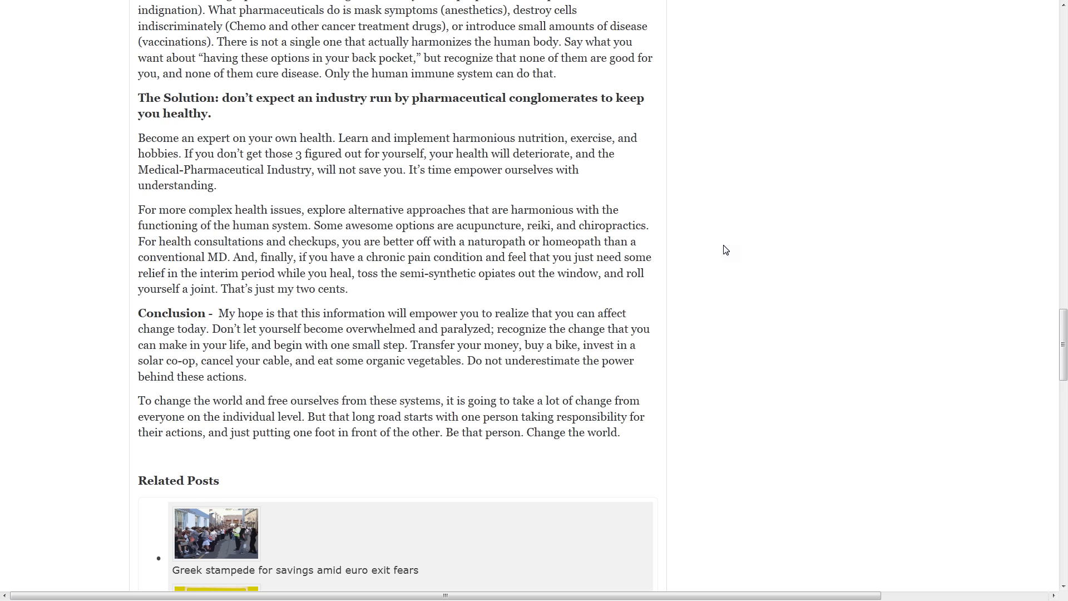
scroll(down, 3)
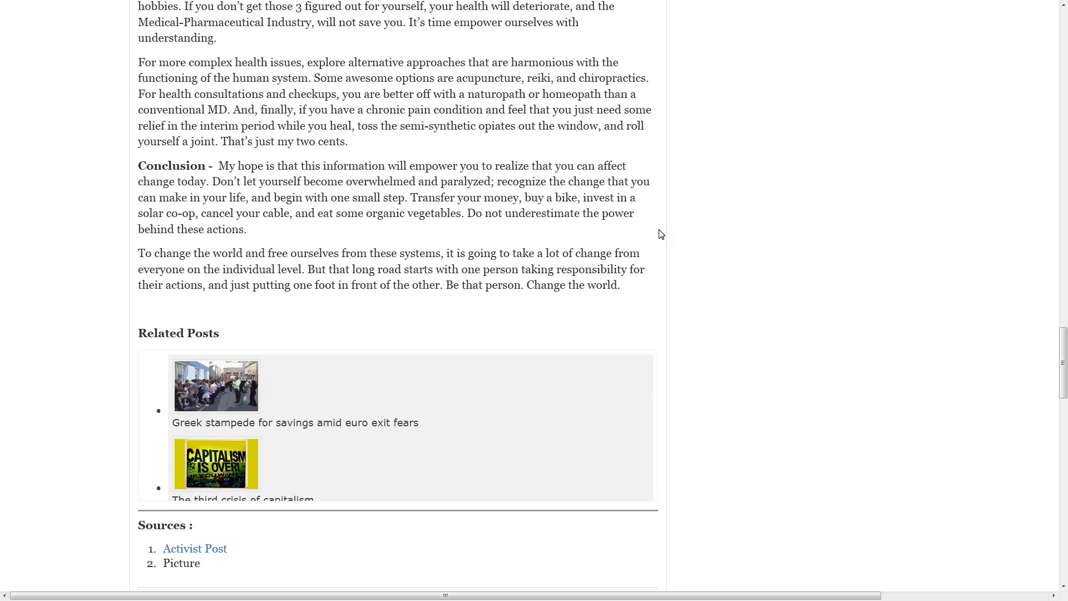